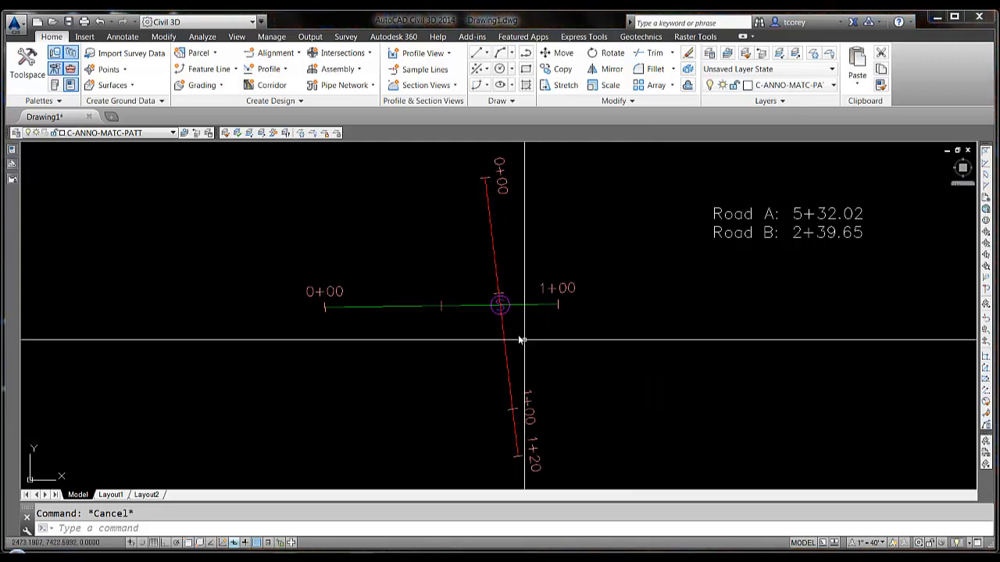
Step: Zoom in on the manhole structure at the two roads' intersection
scroll("up", 3)
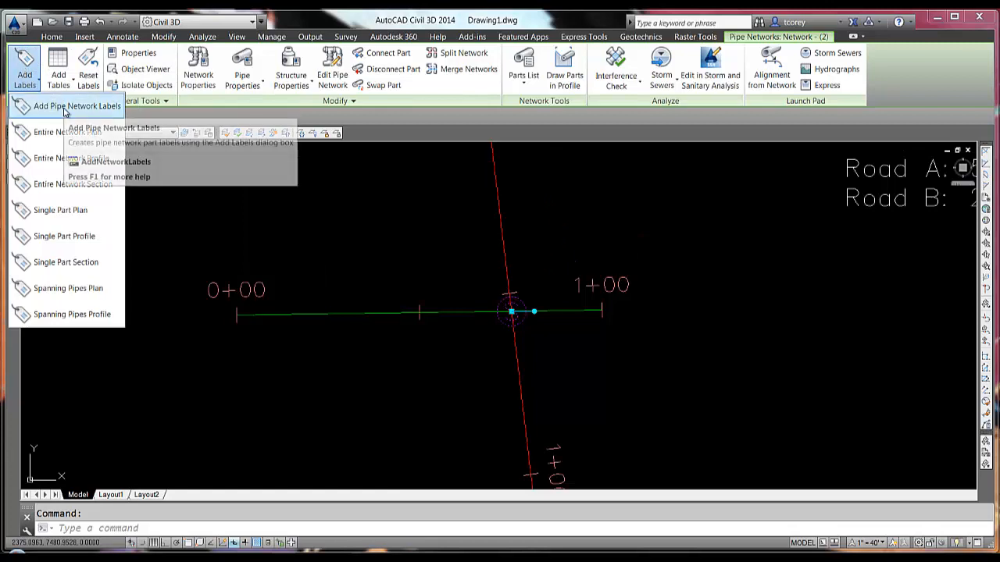
Step: Start the Add Pipe Network Labels dialog to create a new structure label style
left_click(78, 107)
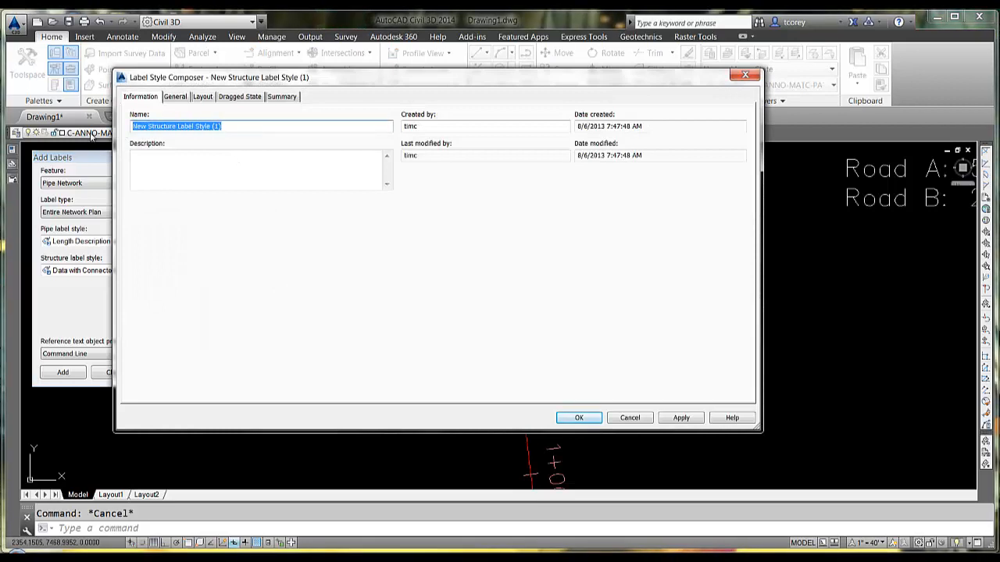
Step: Name the style 'Stationing of two alignments' and move to its Layout components
type("Stationing of two alignments")
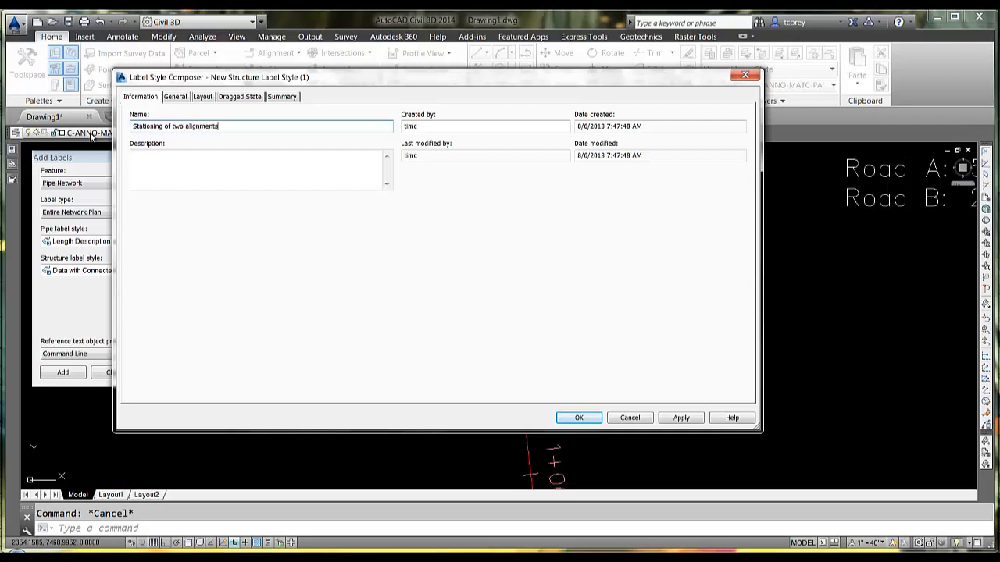
left_click(175, 96)
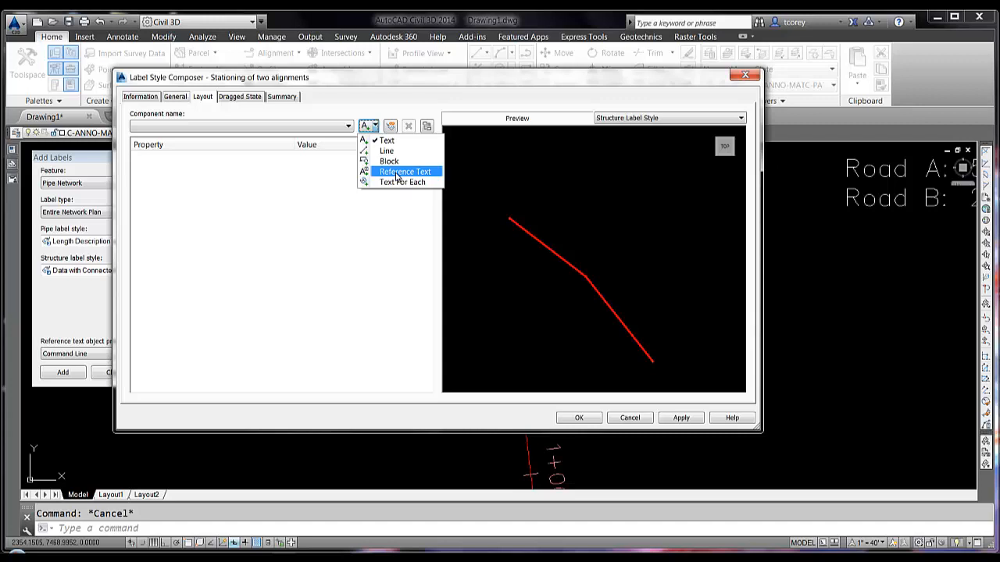
Step: Add a Reference Text component referring to an Alignment object
left_click(403, 171)
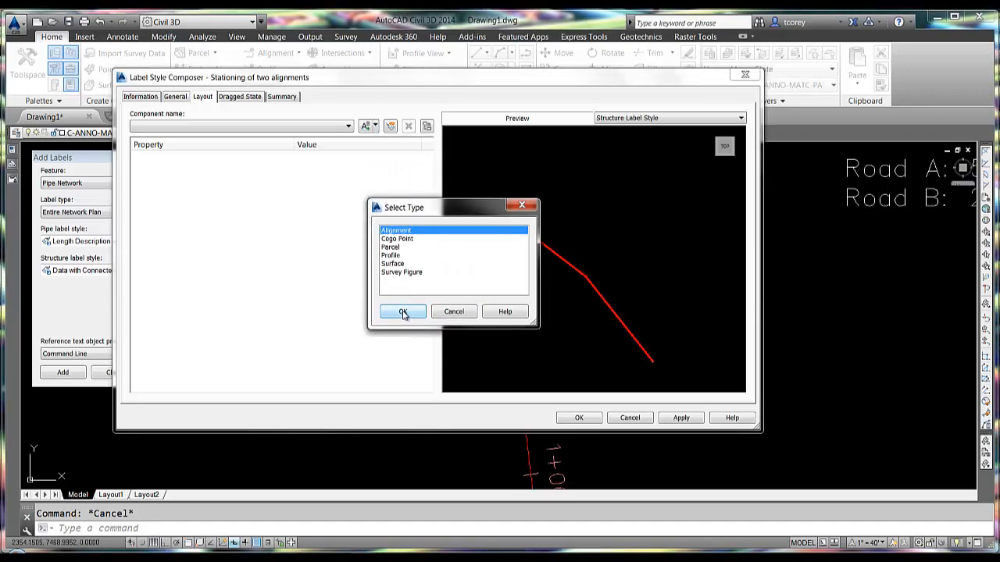
left_click(403, 312)
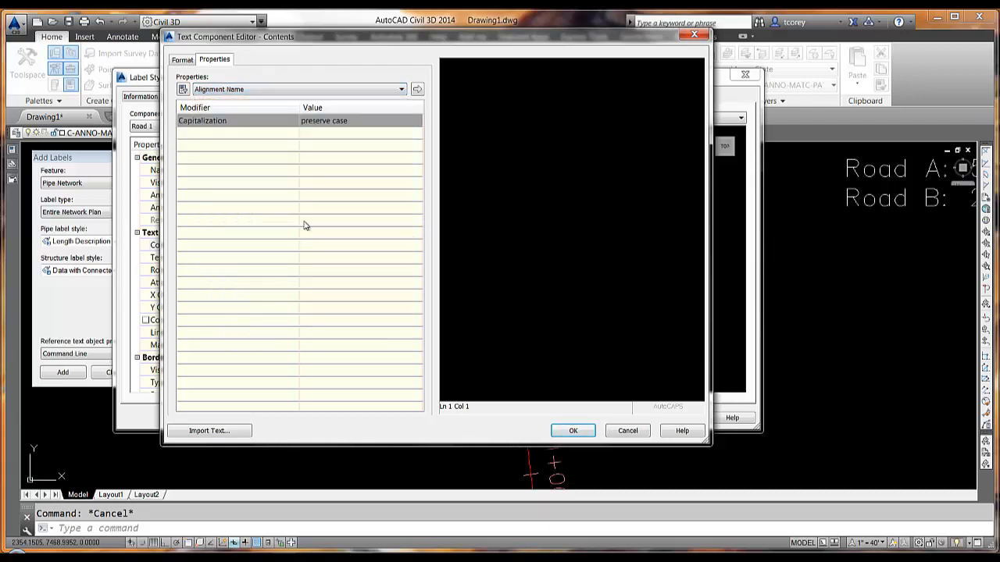
Step: Insert the Alignment Name property into the Road 1 component contents
left_click(571, 431)
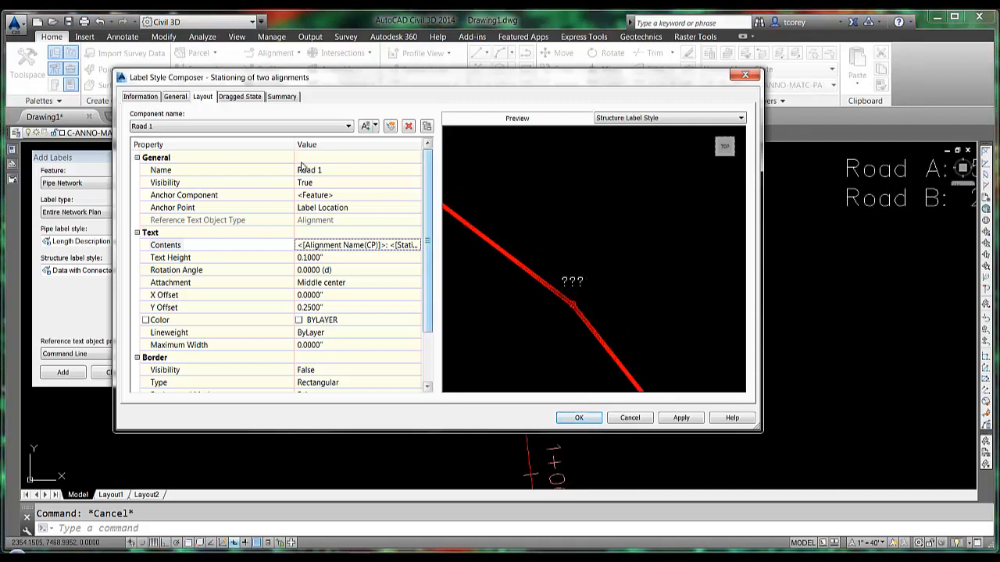
Step: Add the Road 2 reference text component below Road 1 and save the label style
left_click(367, 125)
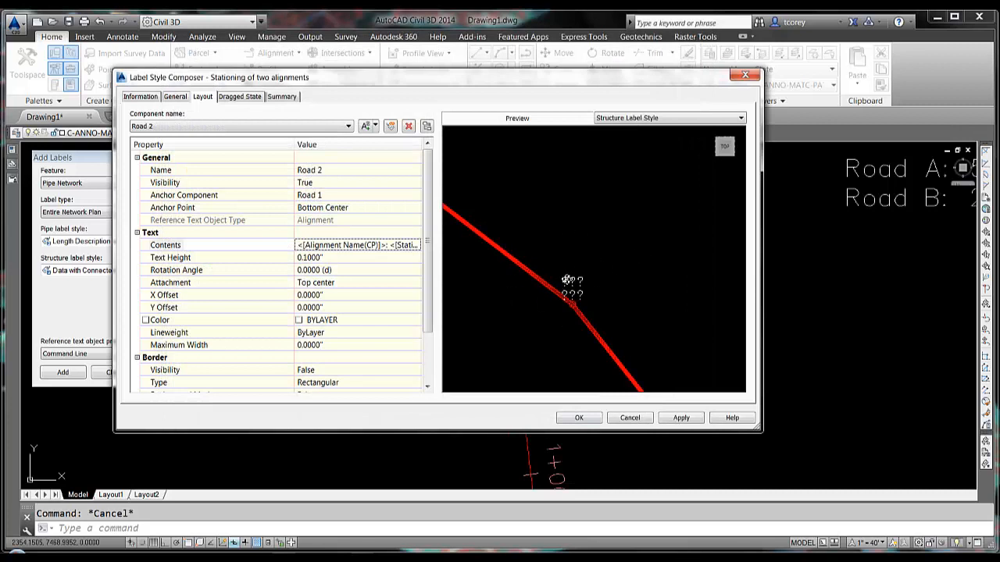
left_click(578, 417)
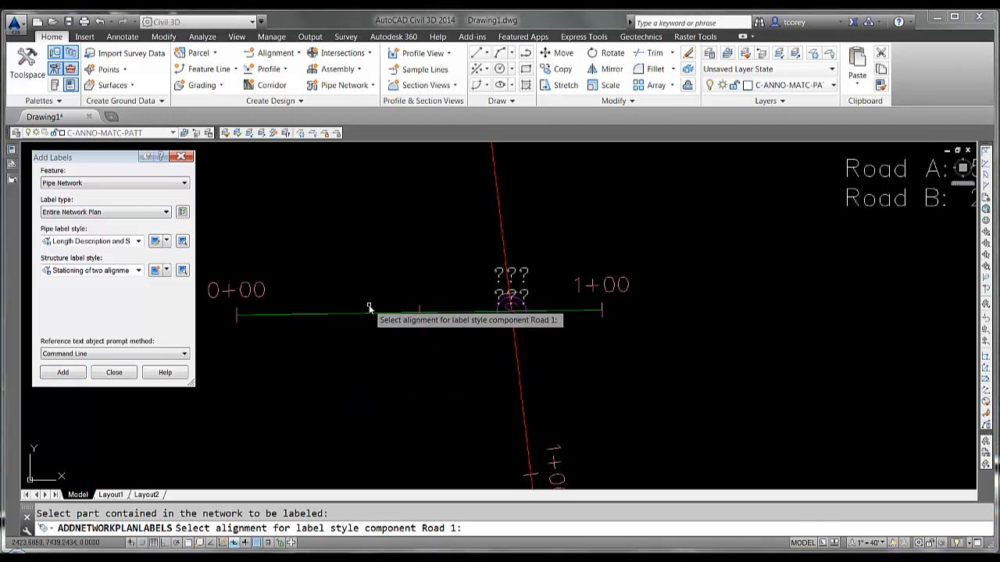
mouse_move(372, 316)
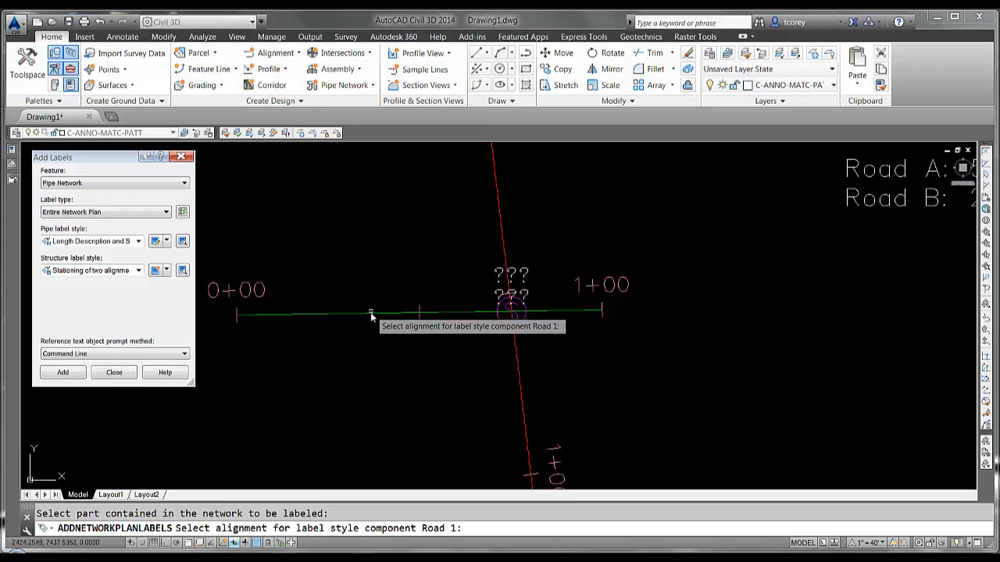